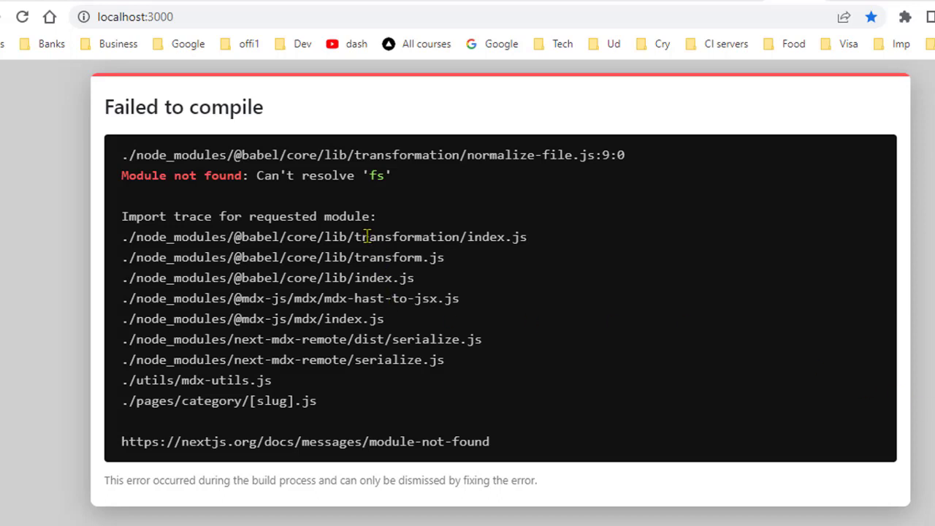
mouse_move(358, 234)
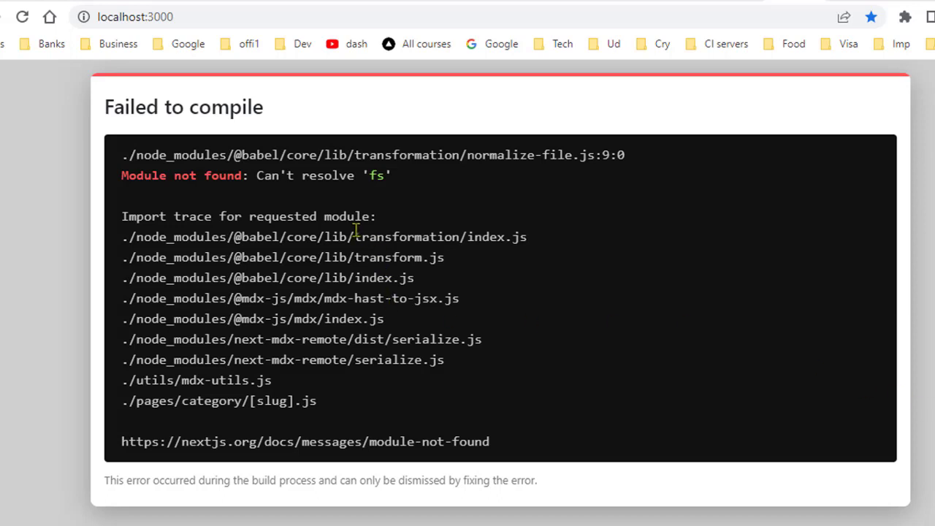
mouse_move(241, 175)
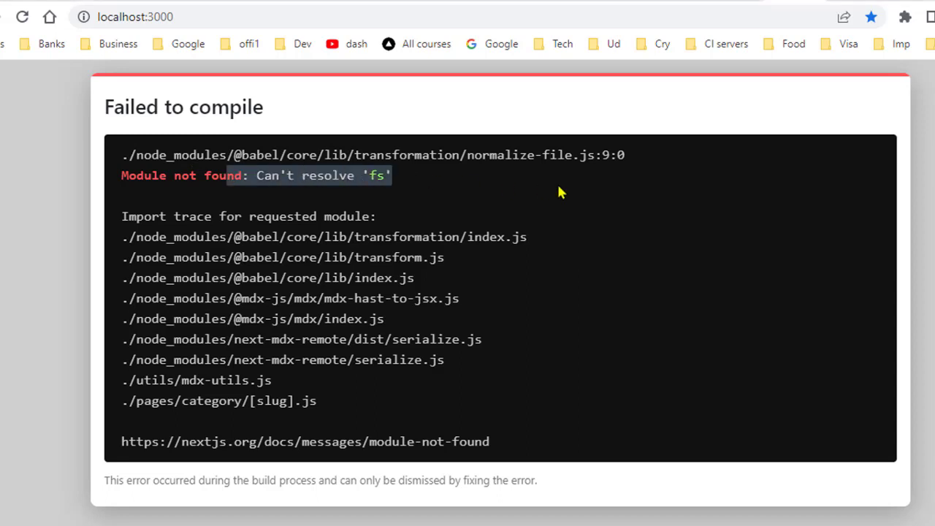
mouse_move(589, 221)
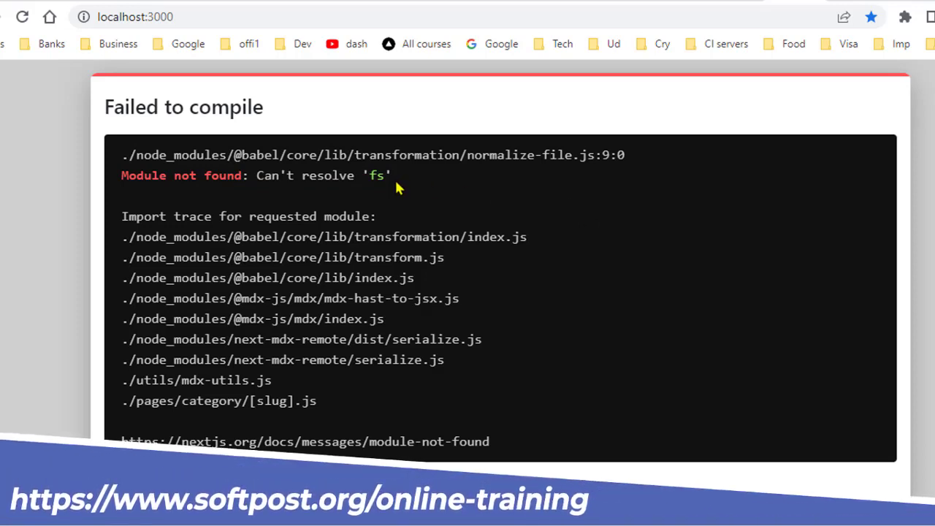
Note the missing 'fs' module error, then follow the getPostBySlug import into mdx-utils.js
double_click(376, 175)
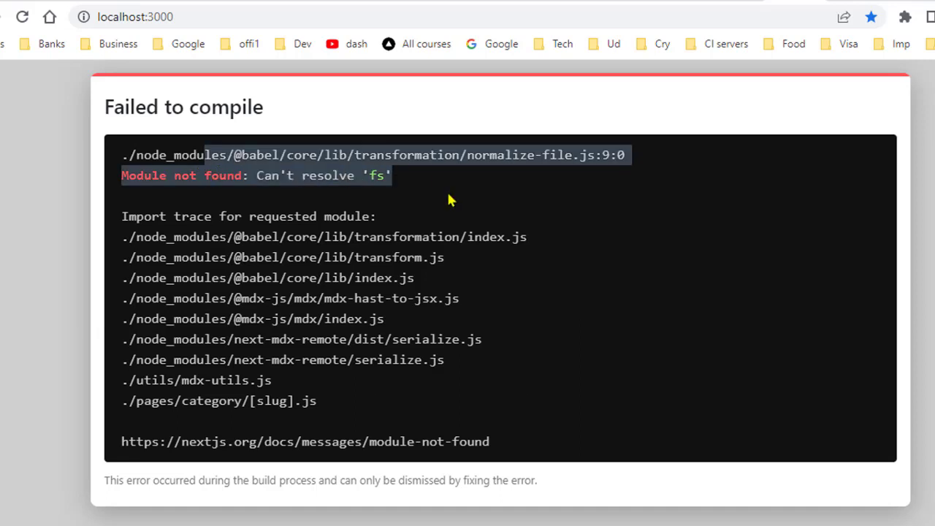
mouse_move(376, 181)
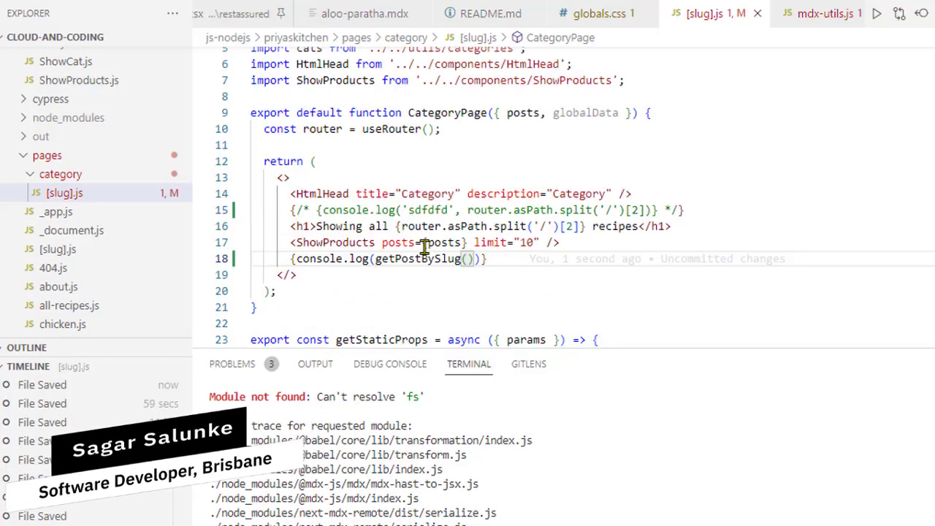
scroll("up", 3)
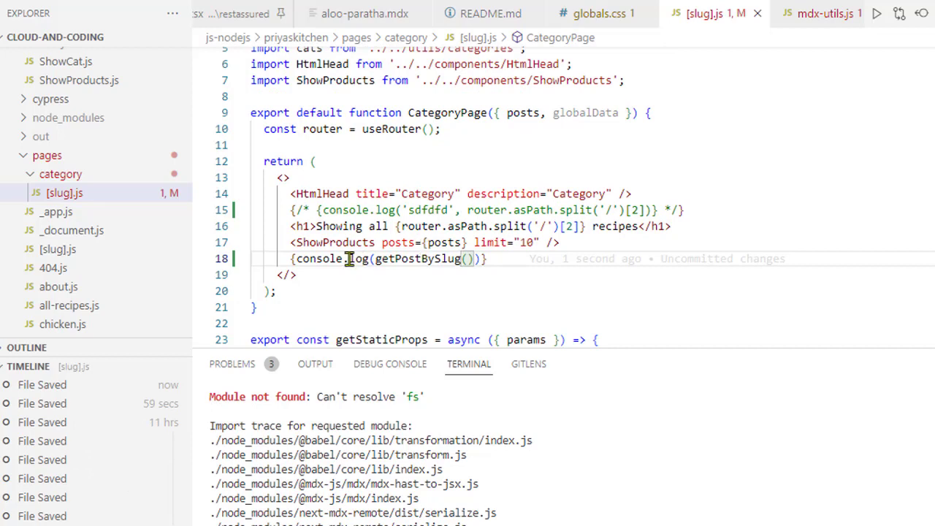
mouse_move(431, 259)
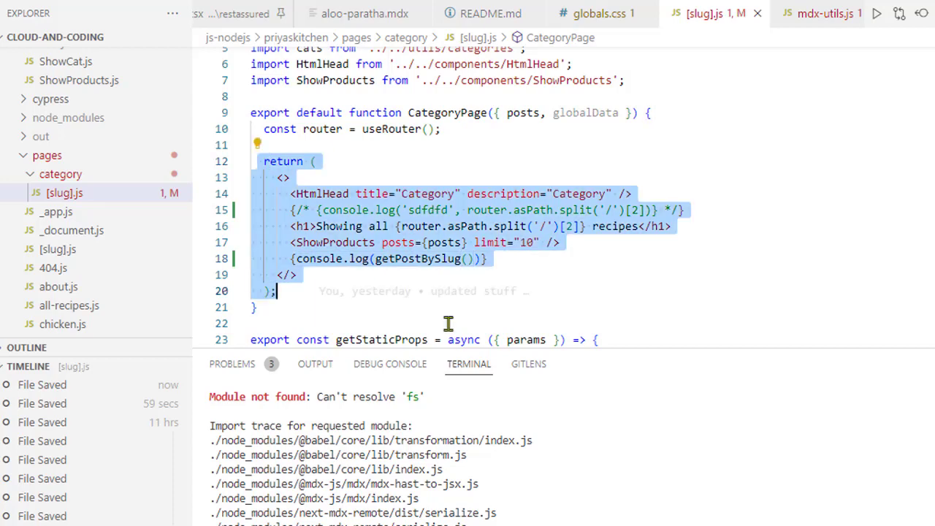
scroll("up", 3)
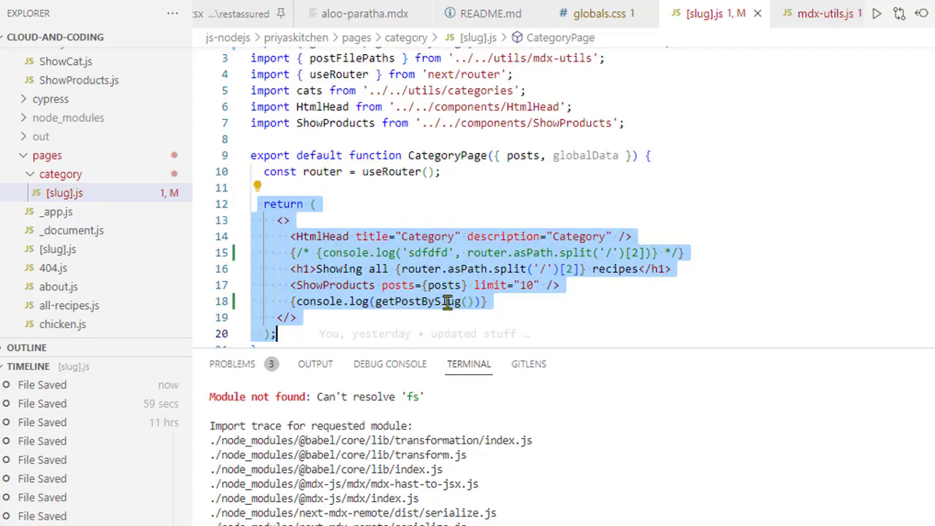
scroll("up", 3)
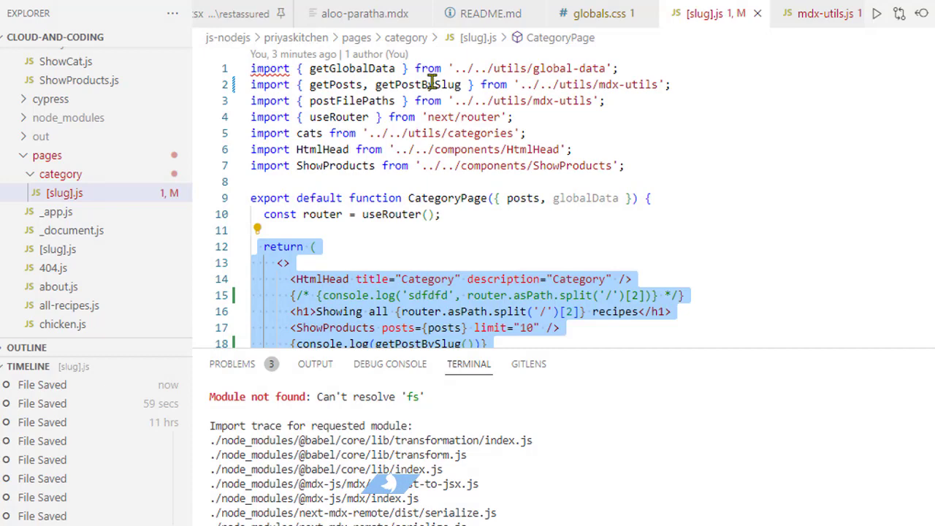
left_click(621, 84)
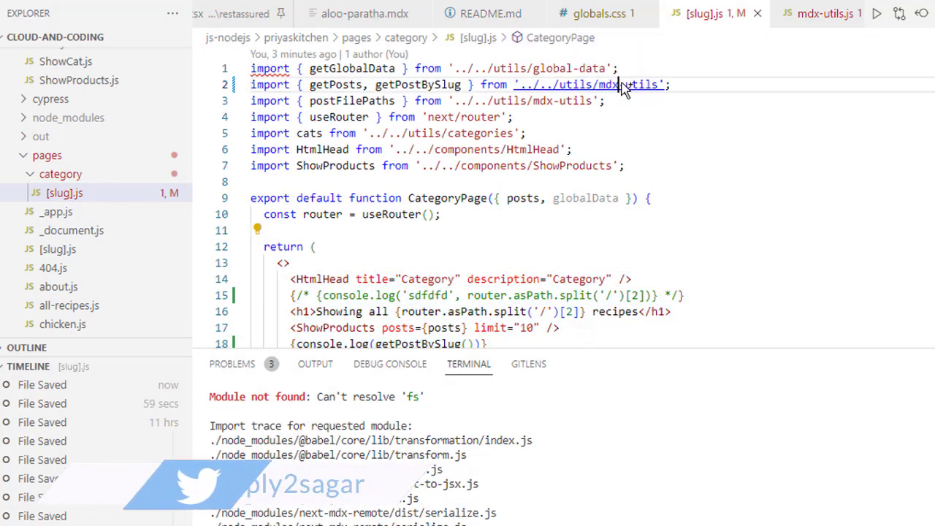
left_click(828, 13)
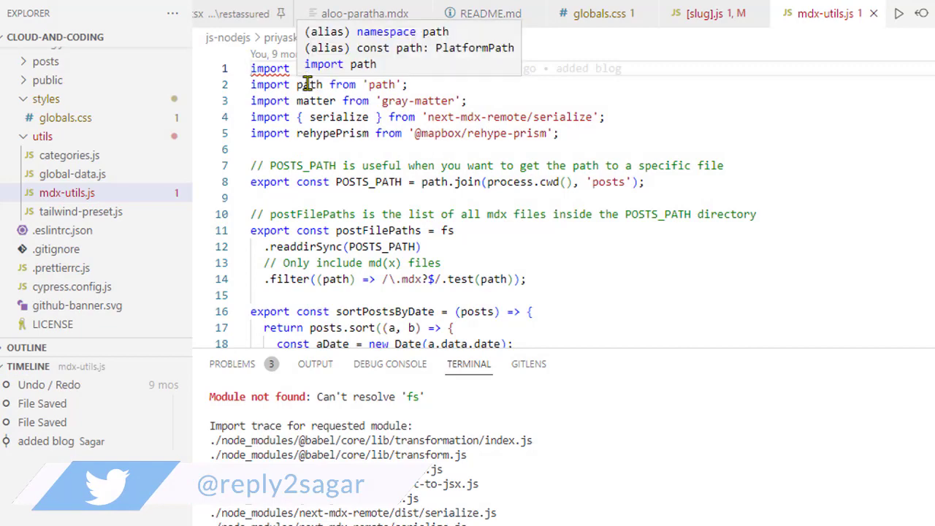
Switch back to the [slug].js editor tab
left_click(701, 13)
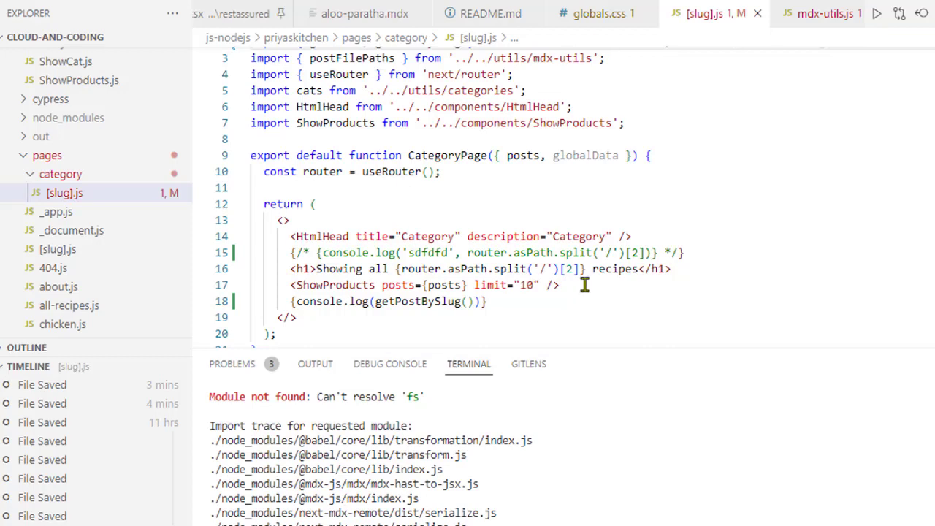
mouse_move(537, 308)
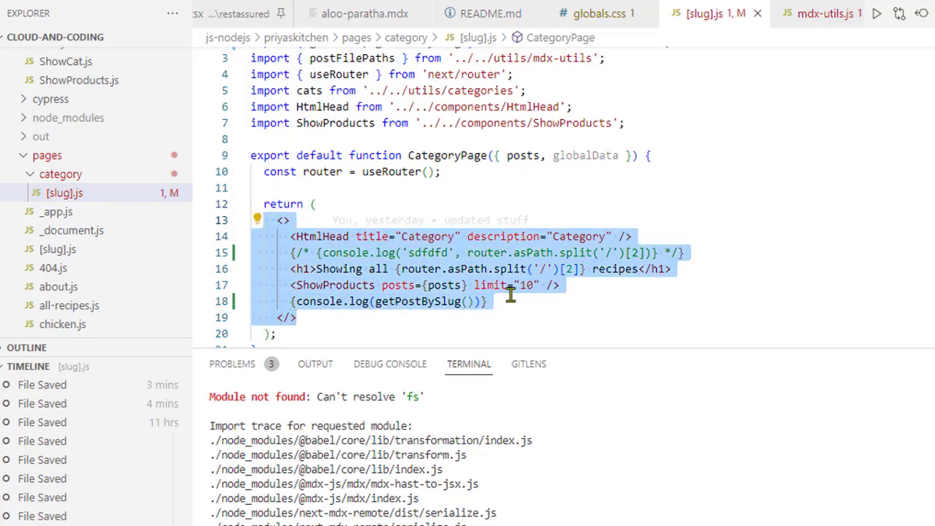
left_click(487, 301)
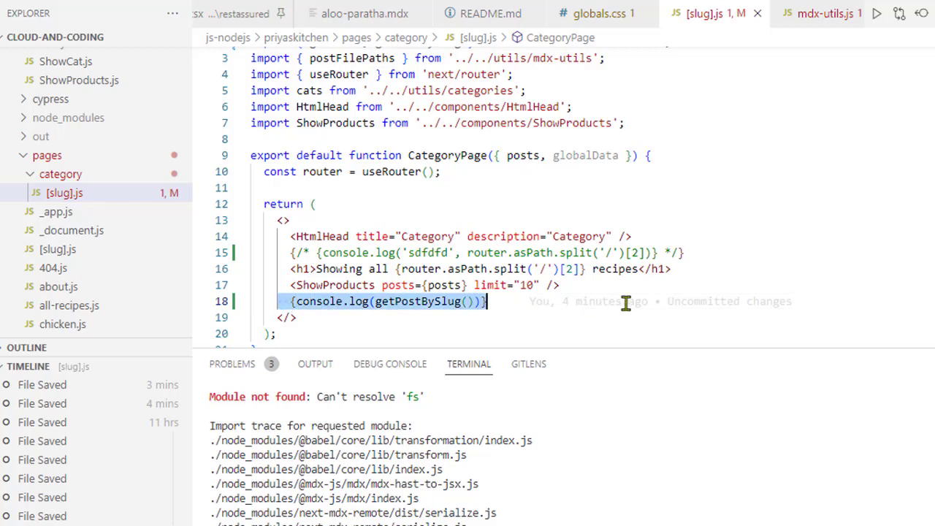
mouse_move(263, 211)
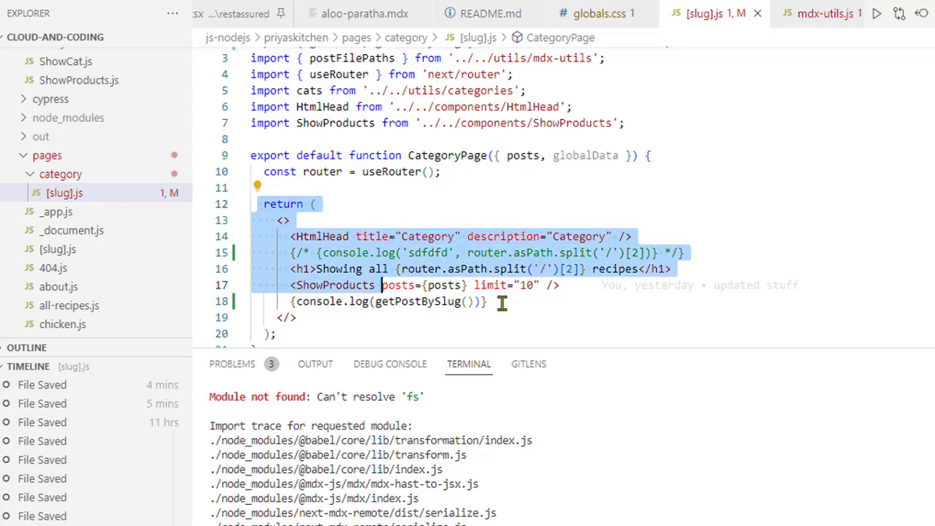
scroll("down", 3)
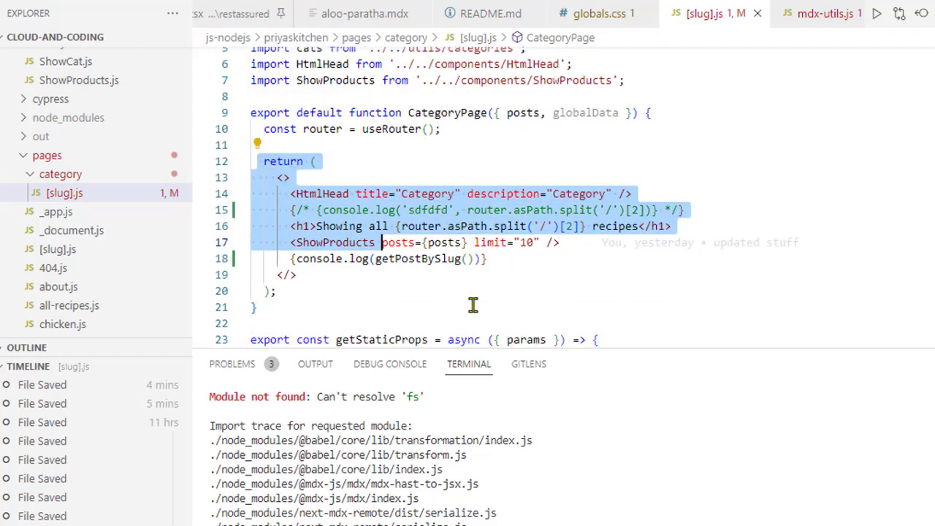
scroll("down", 3)
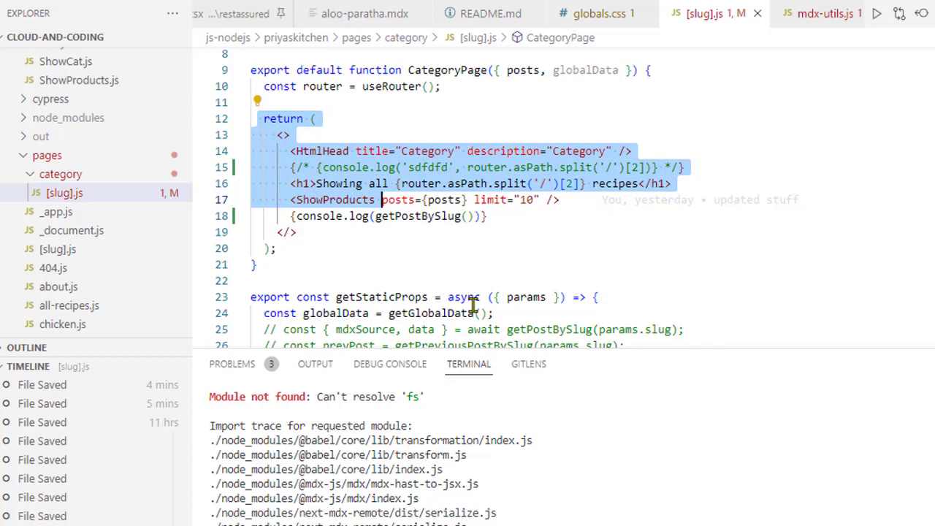
scroll("down", 3)
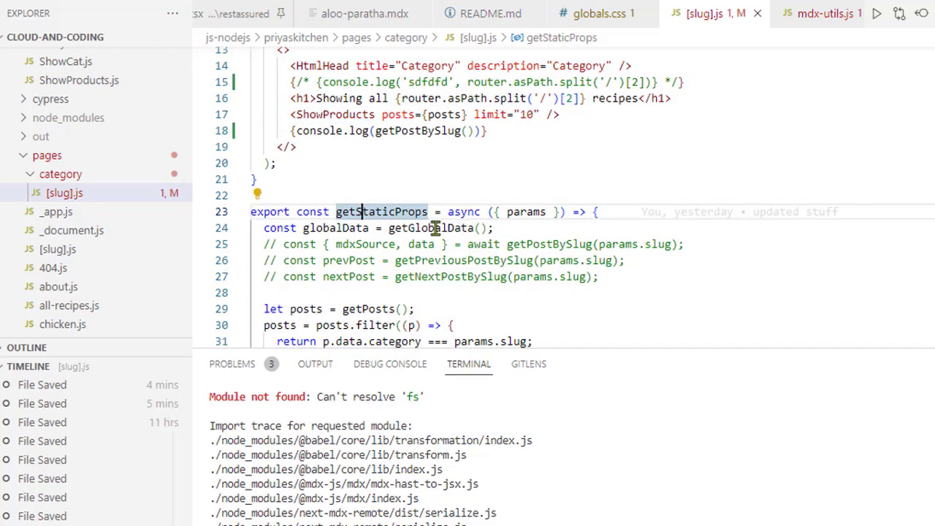
Comment out the console.log(getPostBySlug()) line with Ctrl+/
scroll("down", 3)
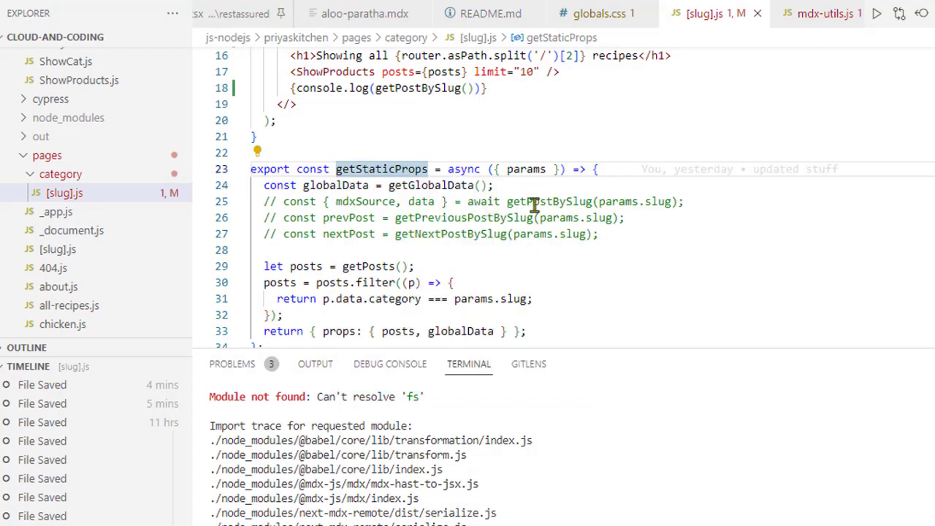
scroll("up", 3)
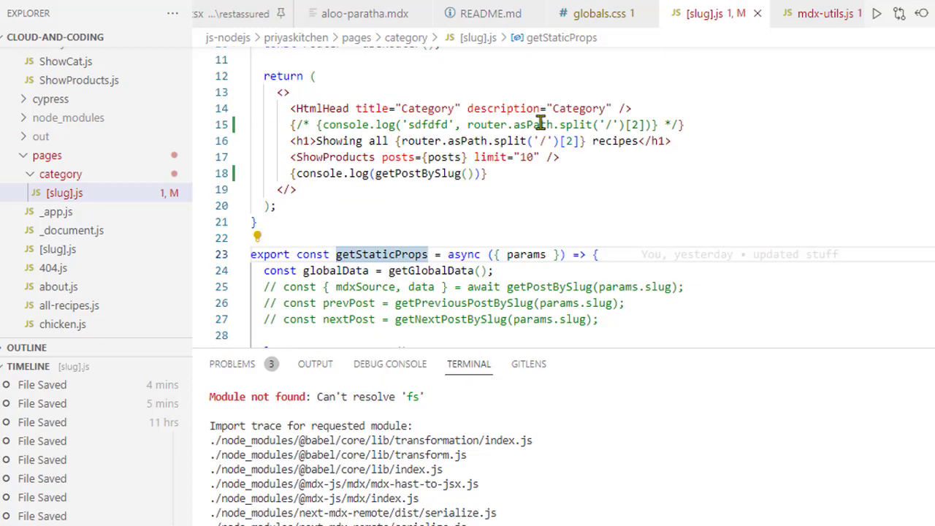
scroll("up", 3)
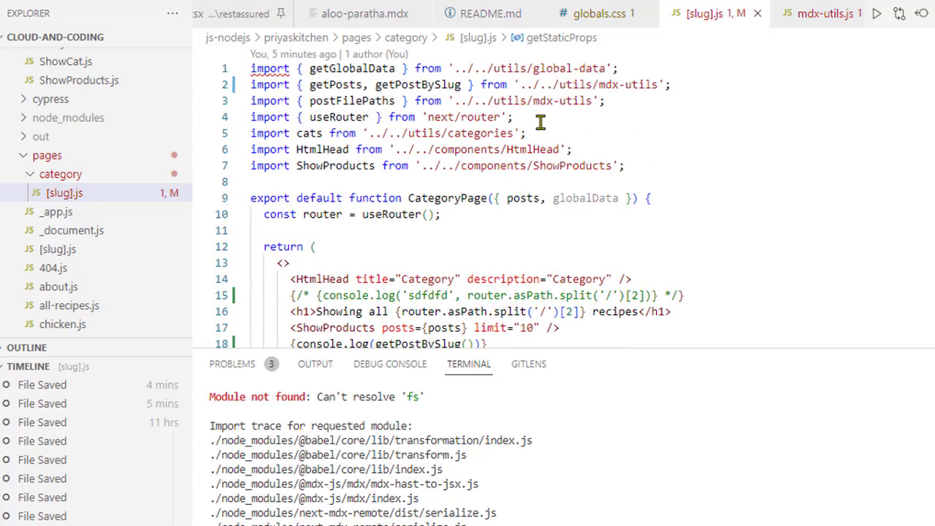
scroll("down", 3)
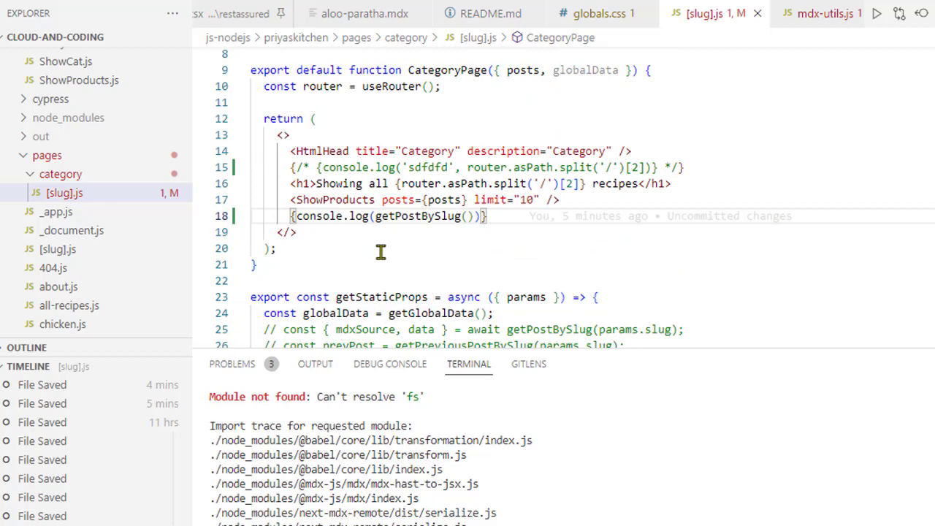
key("ctrl+/")
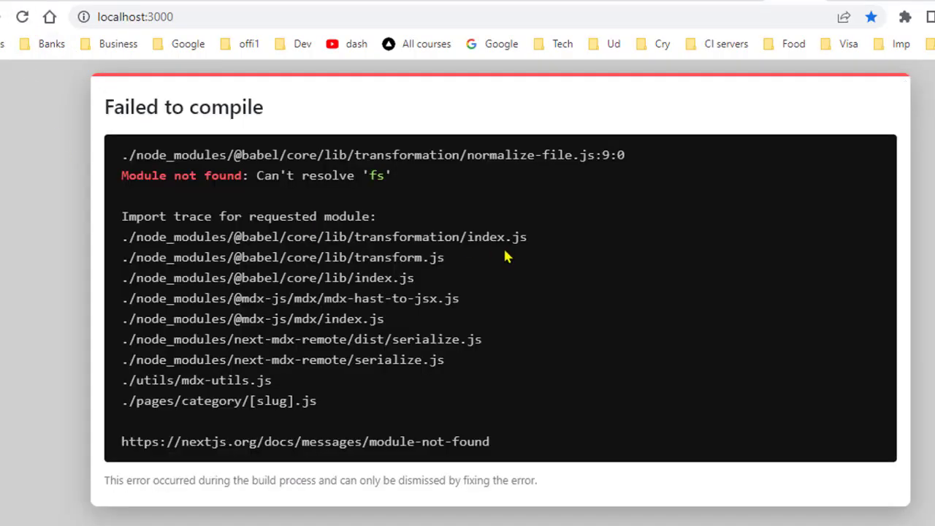
mouse_move(254, 149)
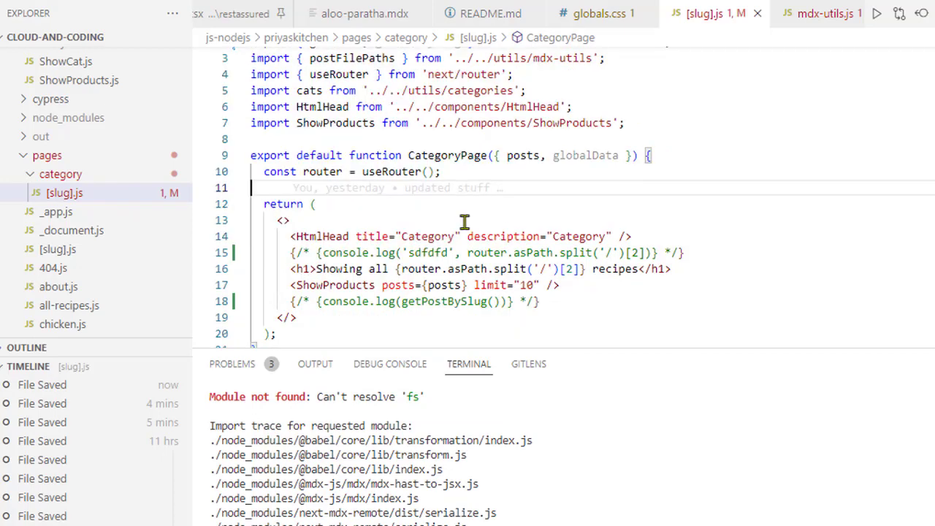
Delete getPostBySlug from the line 2 mdx-utils import, then return to the editor
scroll("down", 3)
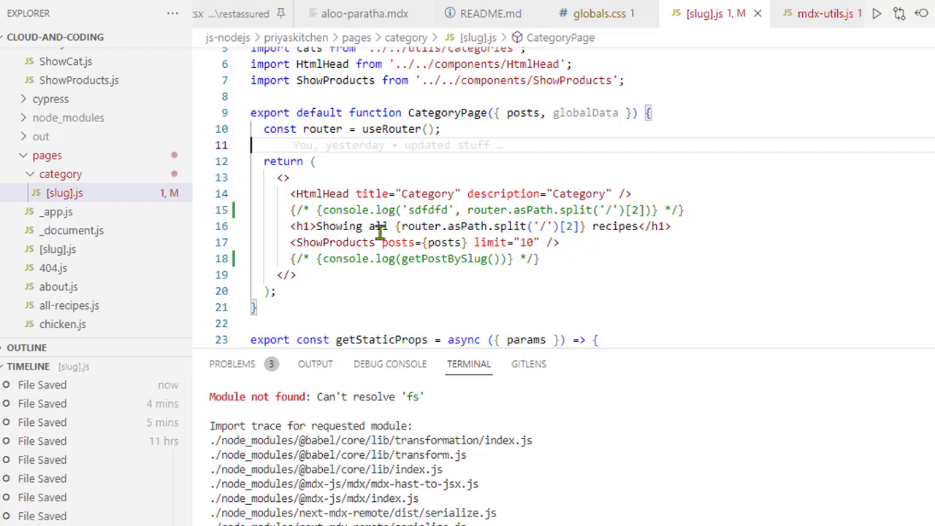
mouse_move(562, 283)
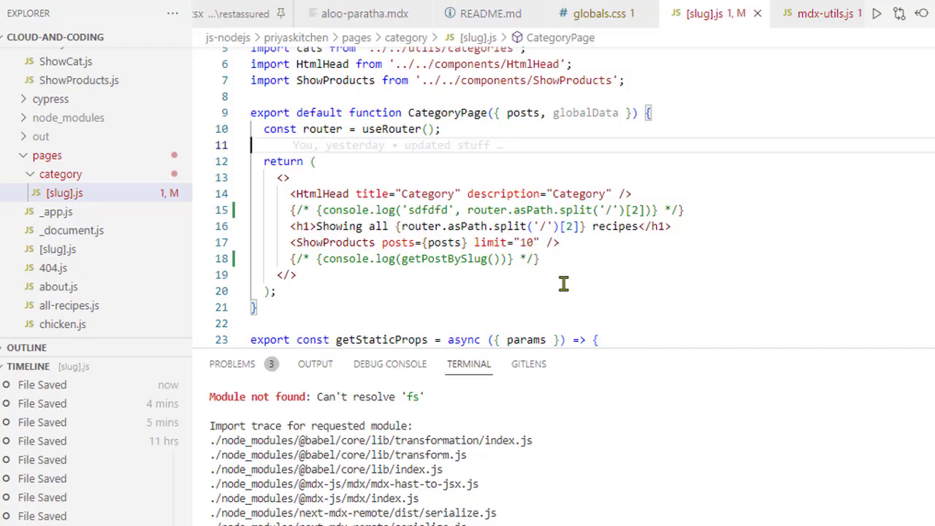
scroll("up", 3)
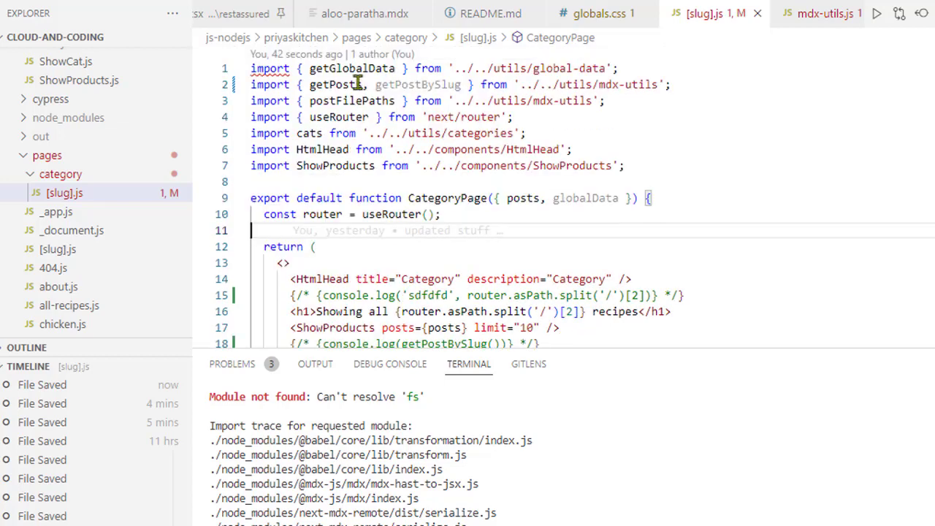
double_click(417, 84)
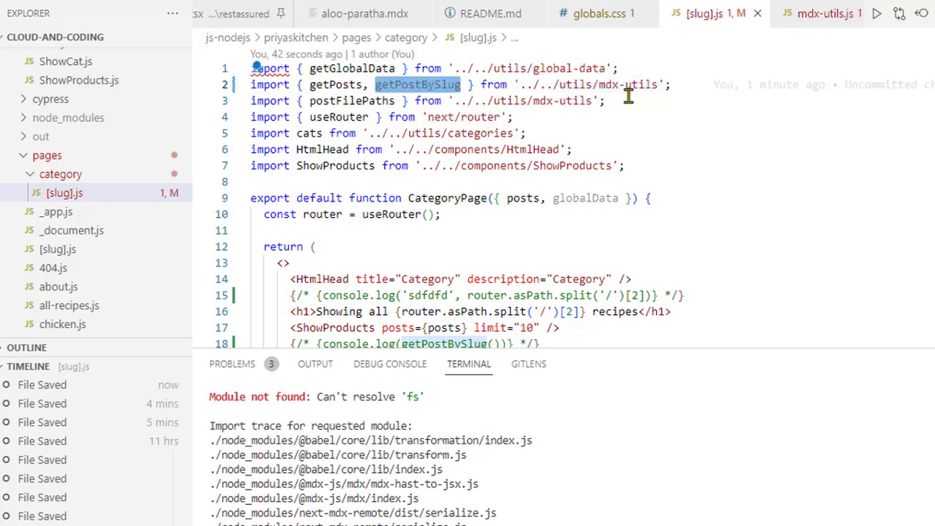
mouse_move(688, 115)
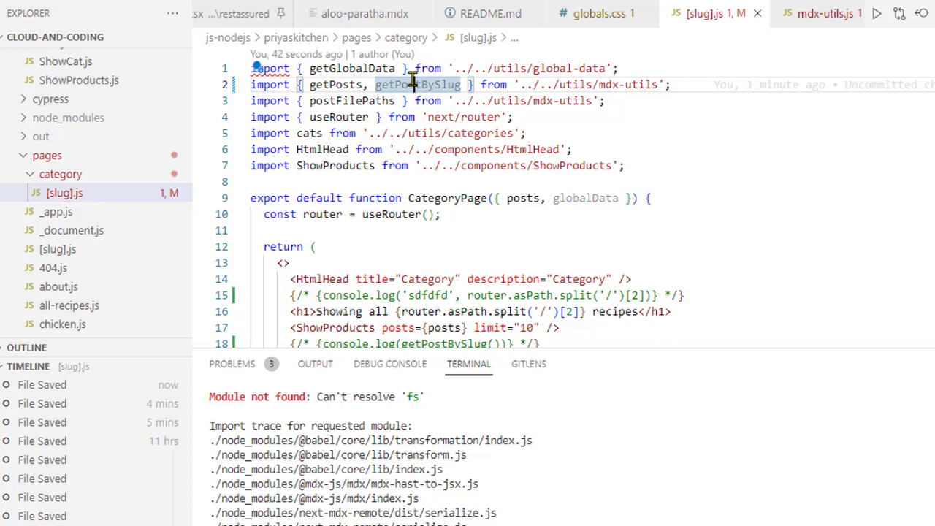
mouse_move(416, 84)
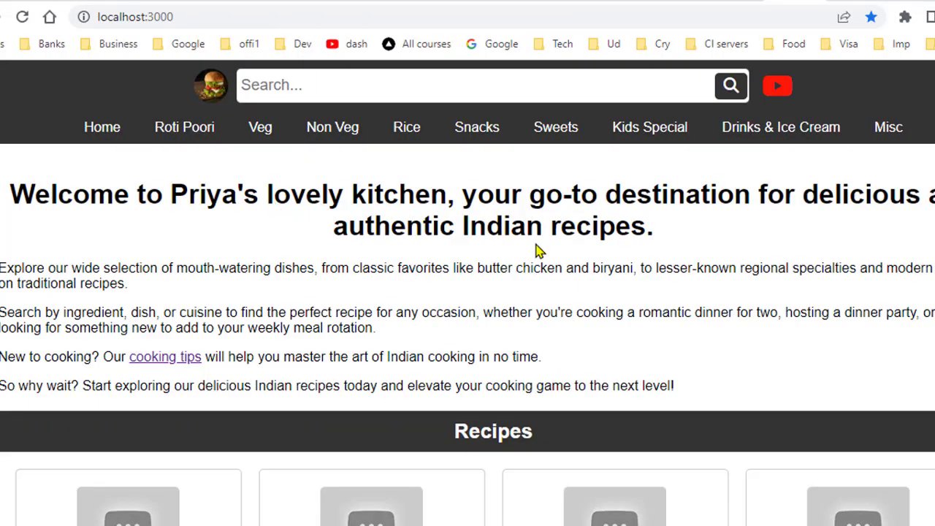
key("alt+tab")
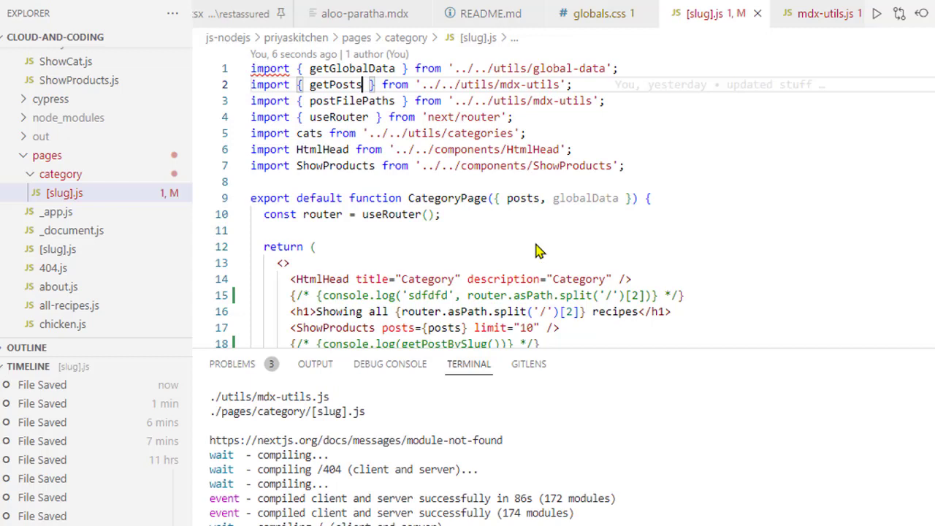
mouse_move(507, 177)
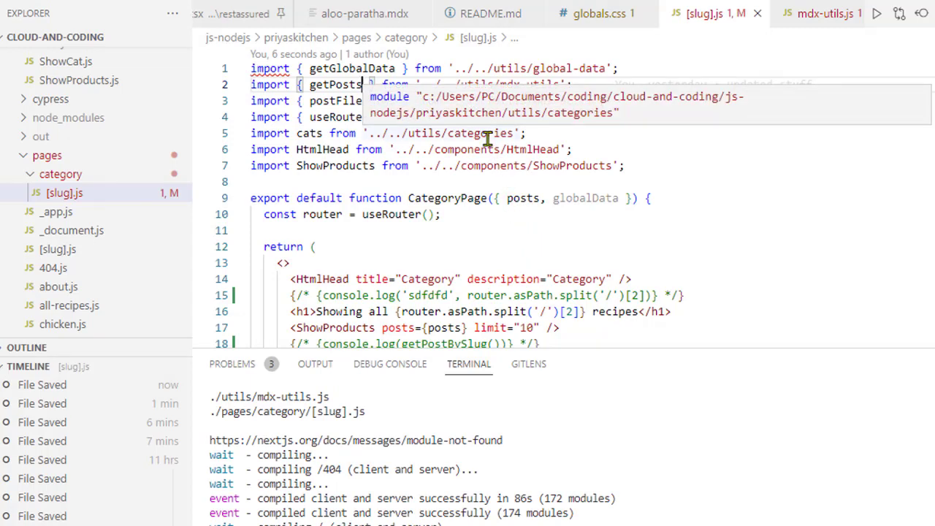
scroll("down", 3)
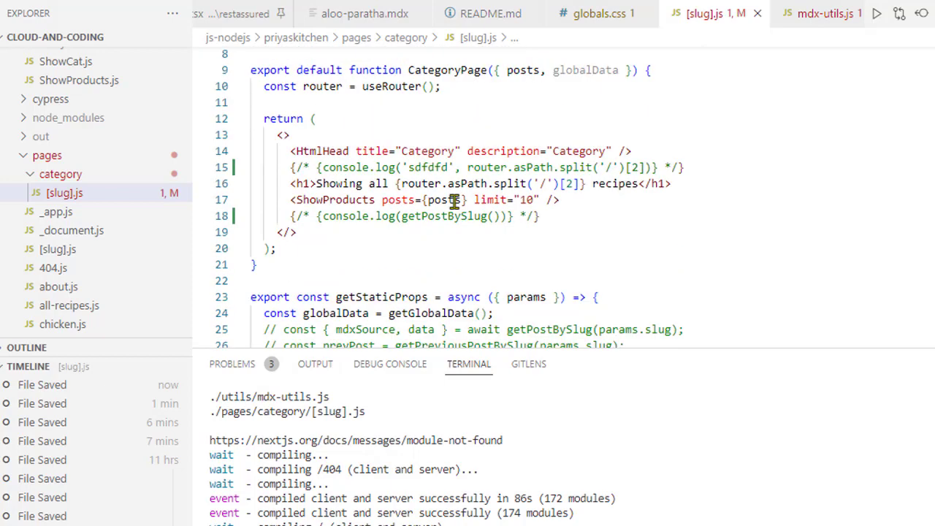
scroll("down", 3)
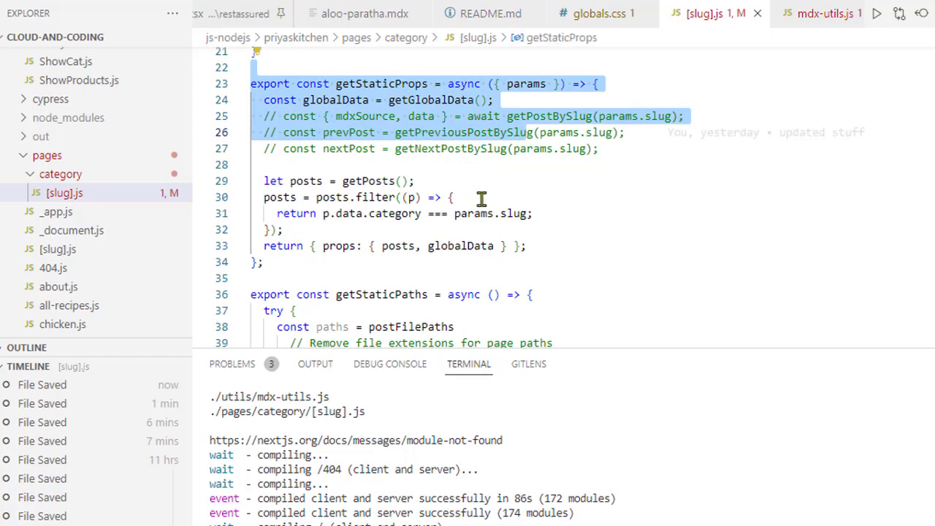
scroll("up", 3)
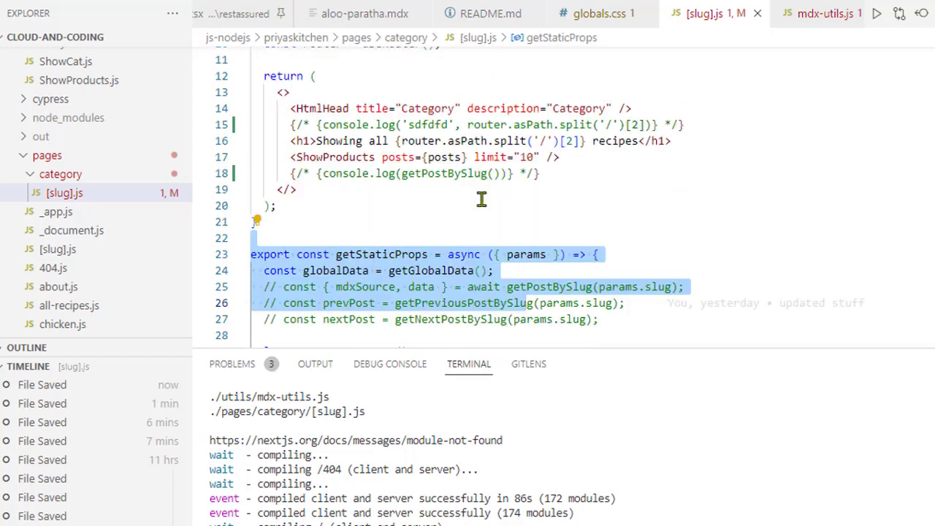
scroll("up", 3)
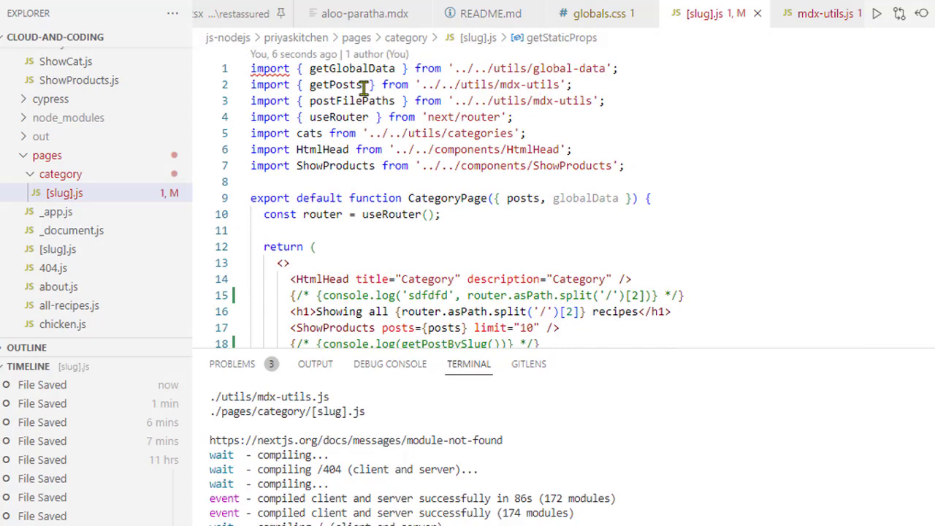